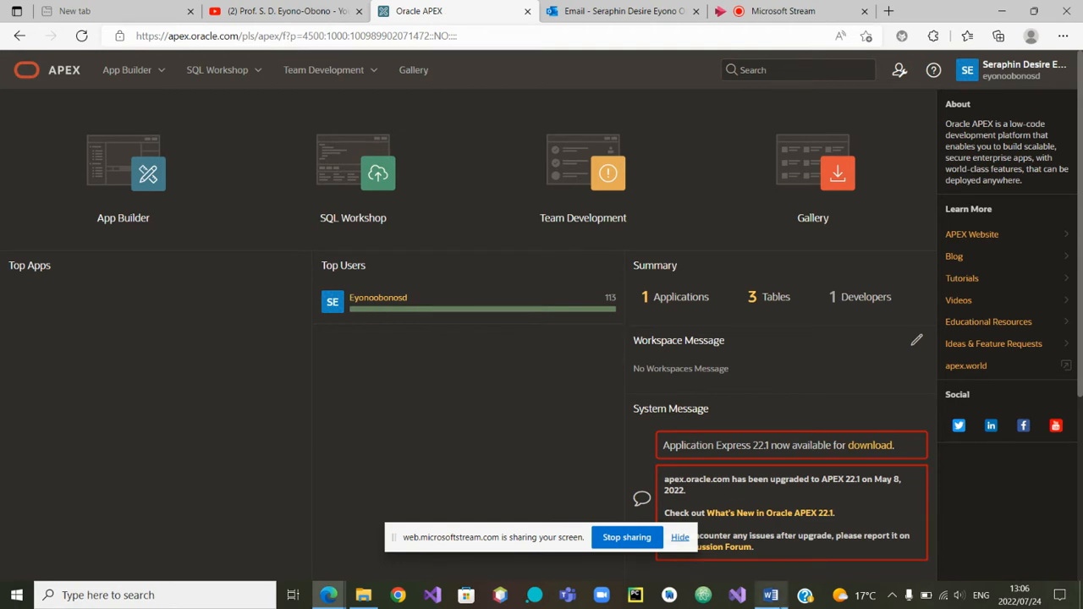
Review the Word requirements document, selecting the word Year in the V3 output.
click(770, 595)
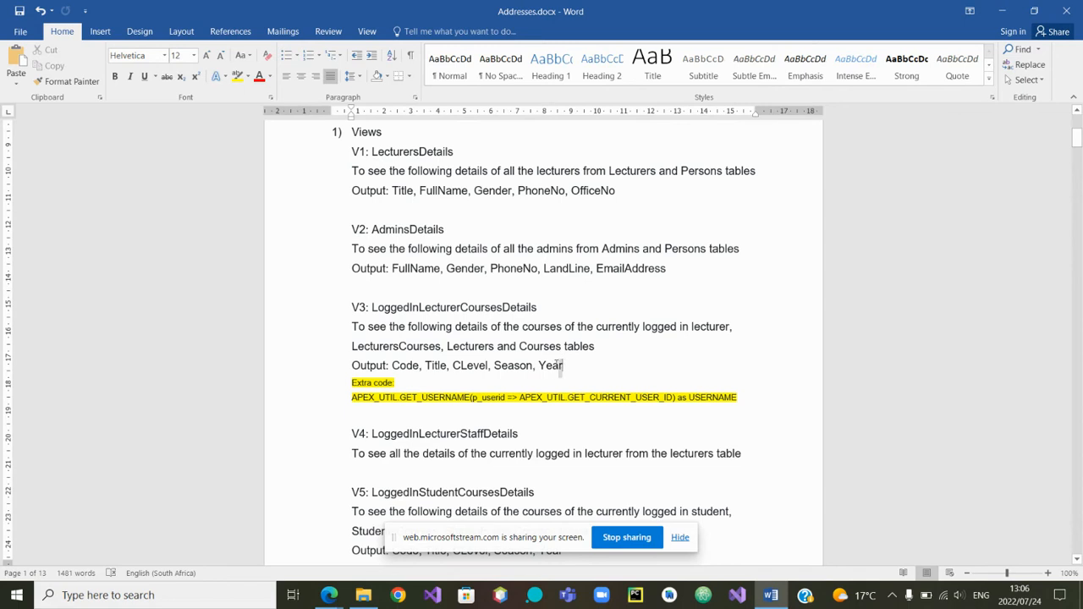
double_click(548, 365)
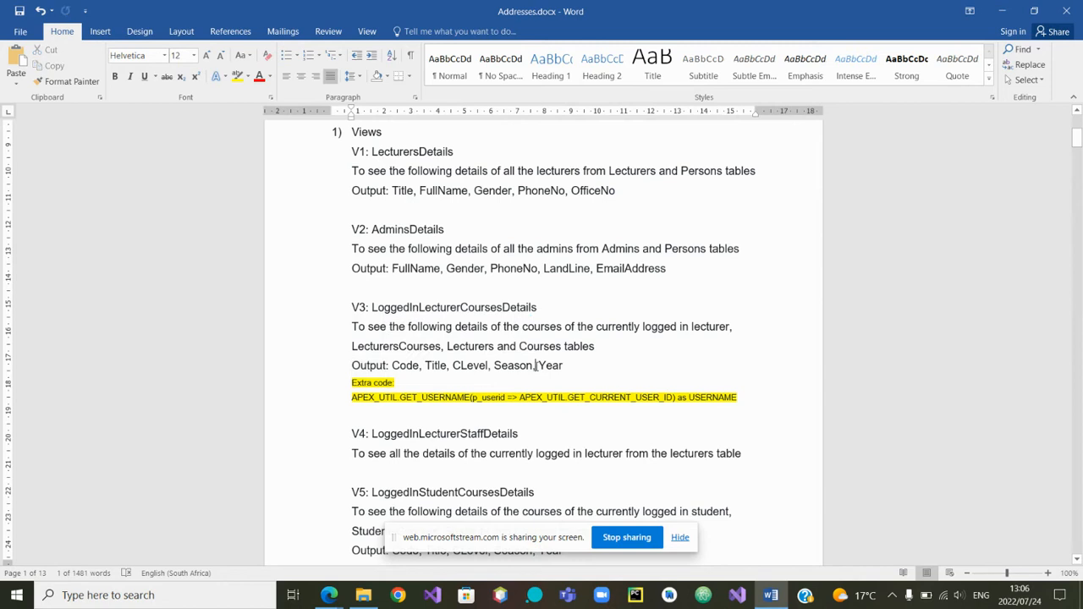
double_click(548, 365)
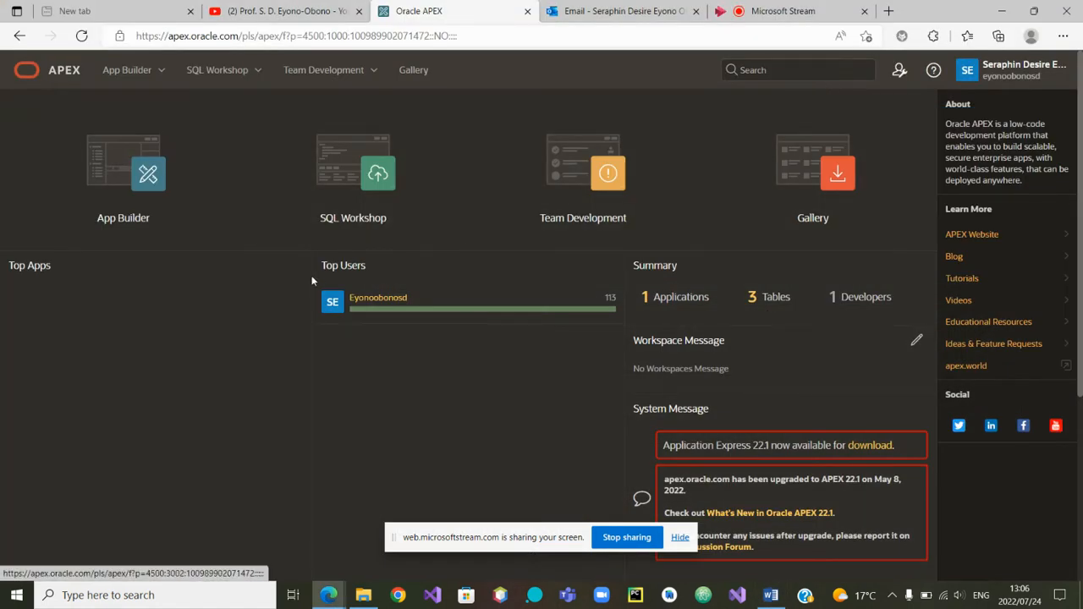
mouse_move(281, 270)
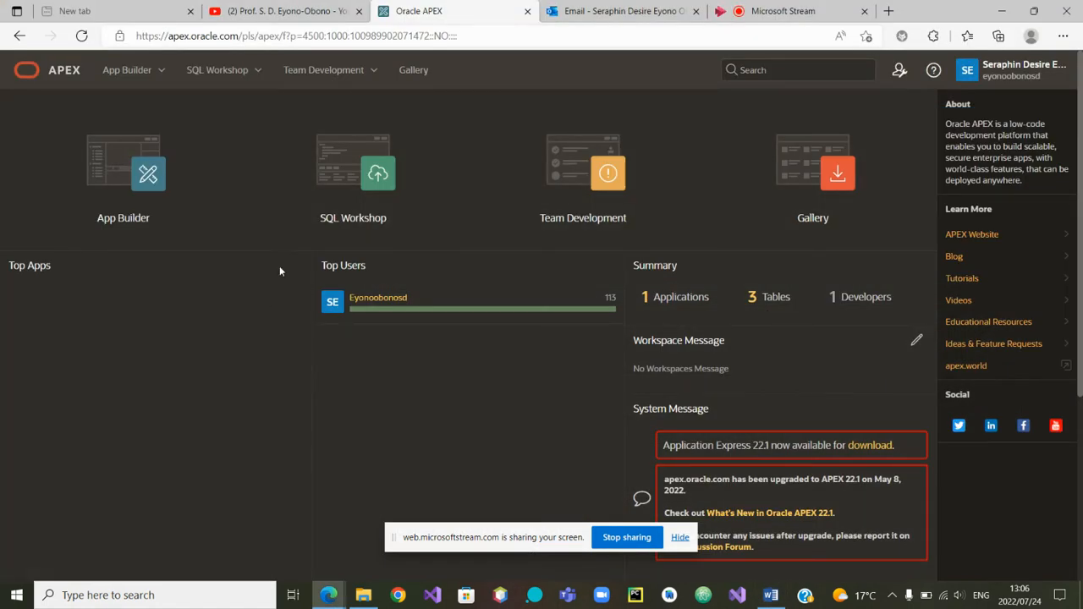
Go to the SQL Workshop page in Oracle APEX.
click(352, 169)
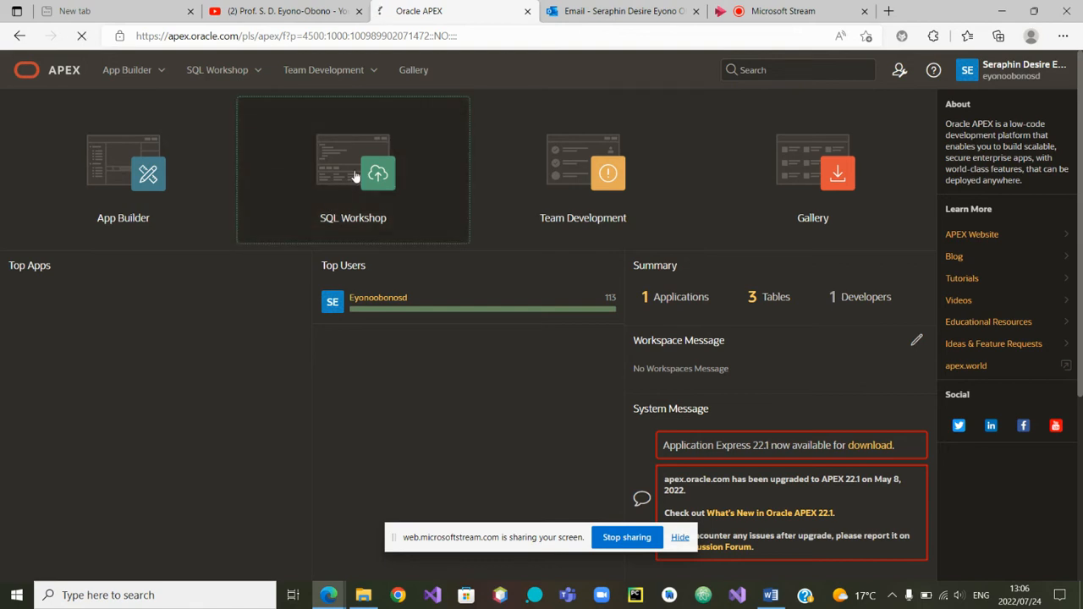
click(352, 169)
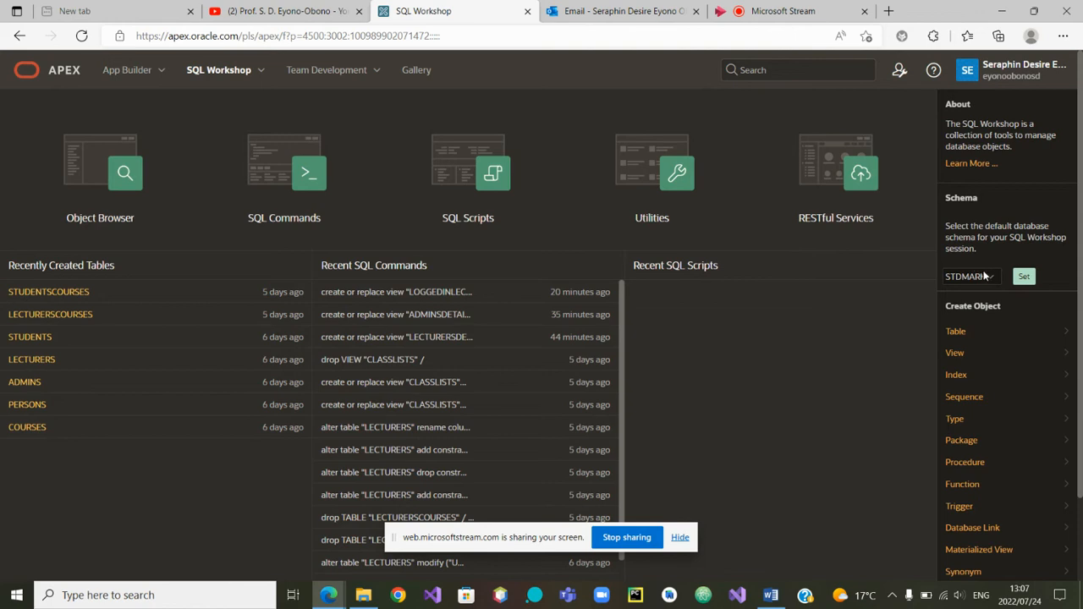
click(971, 275)
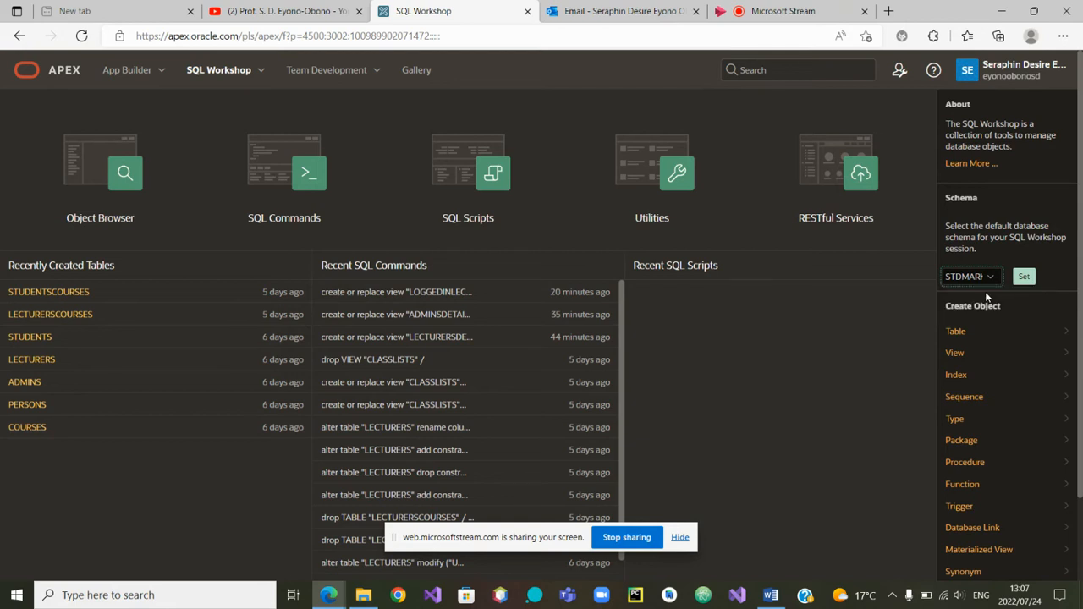
mouse_move(871, 303)
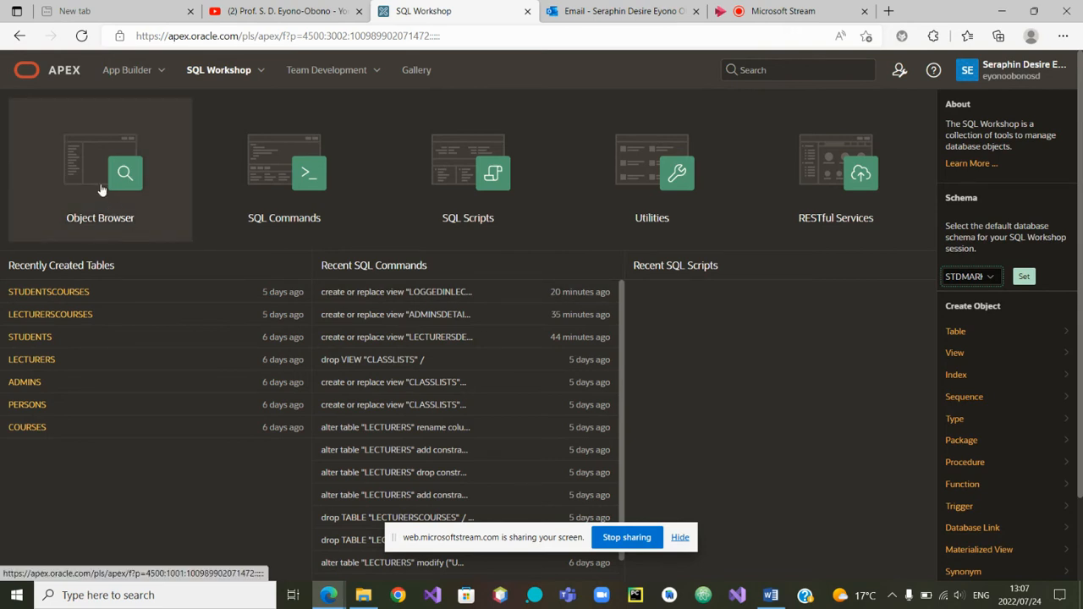
In Object Browser, list Views and select LOGGEDINLECTURERCOURSESDETAILS.
click(100, 170)
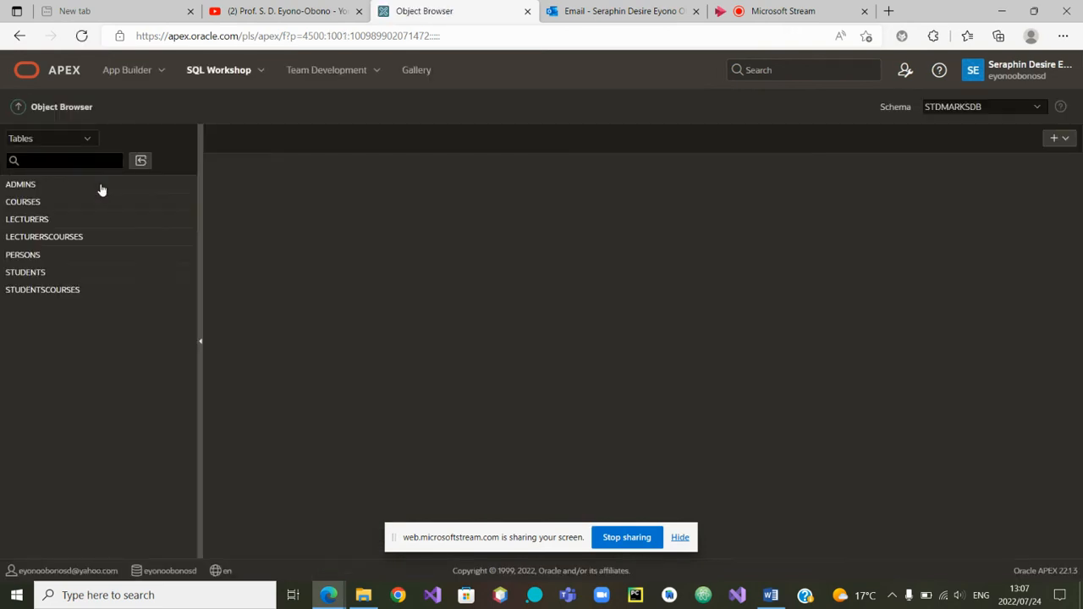
mouse_move(125, 202)
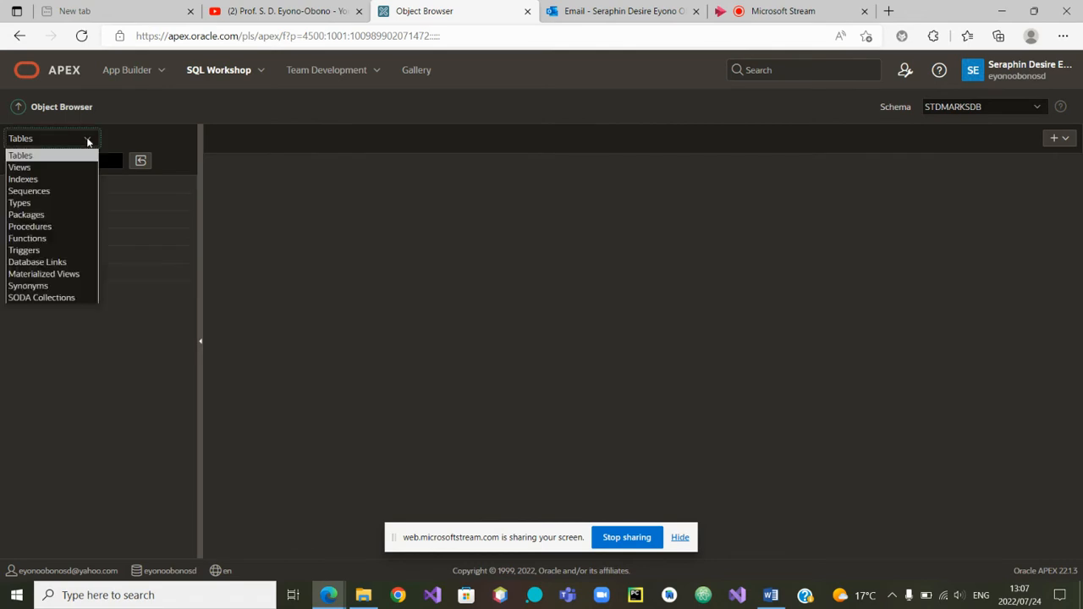
mouse_move(64, 203)
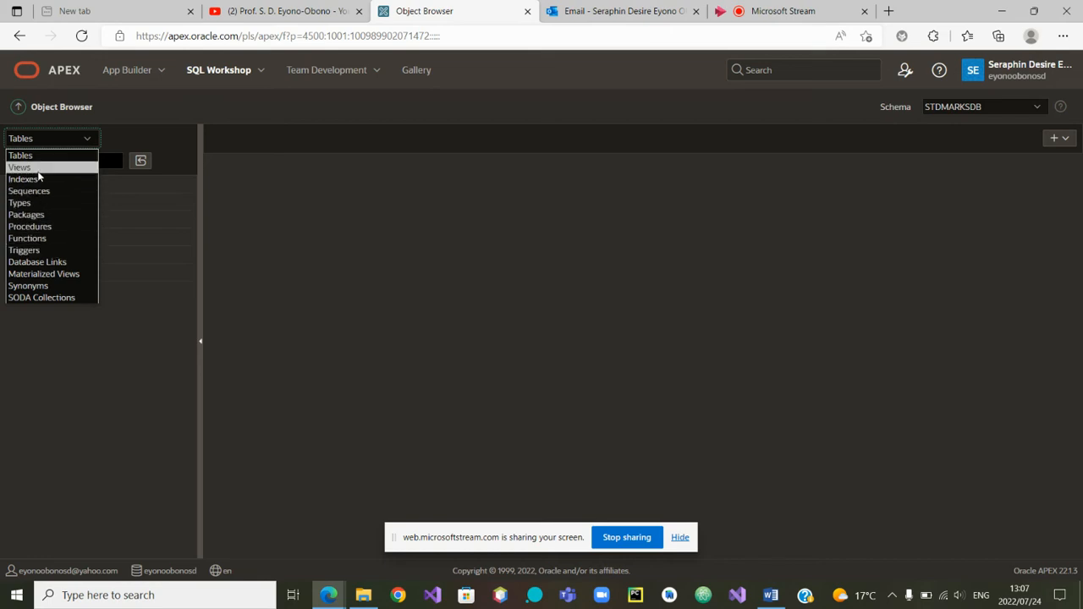
click(20, 167)
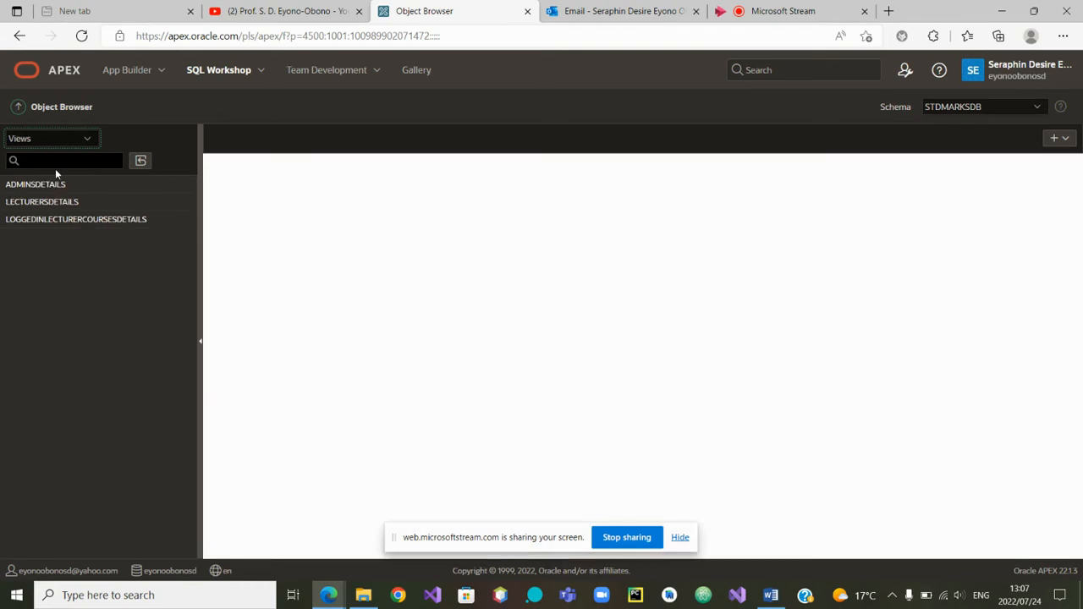
mouse_move(122, 319)
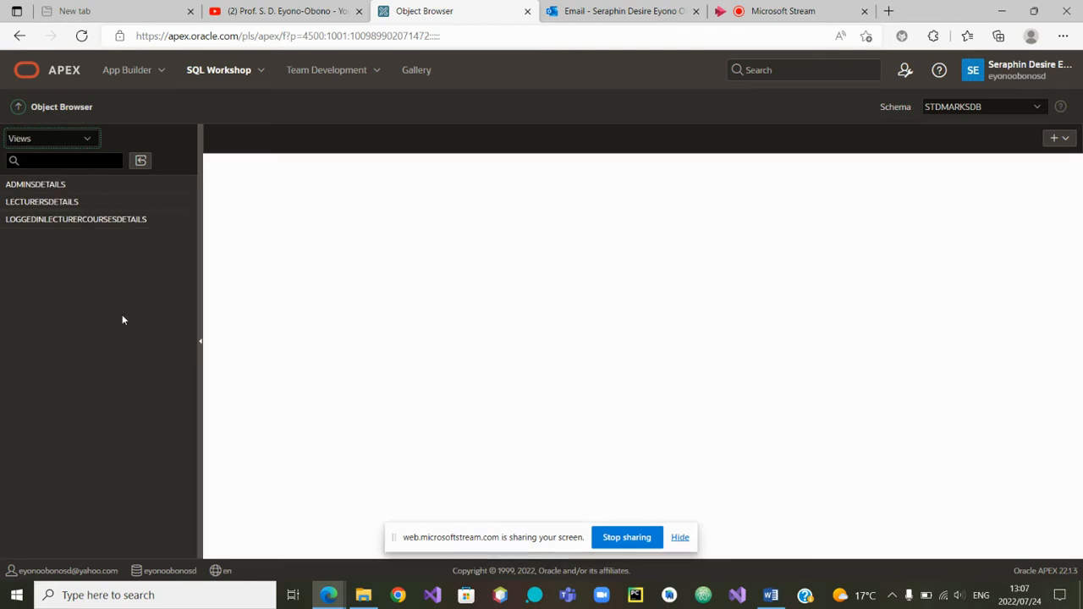
mouse_move(122, 308)
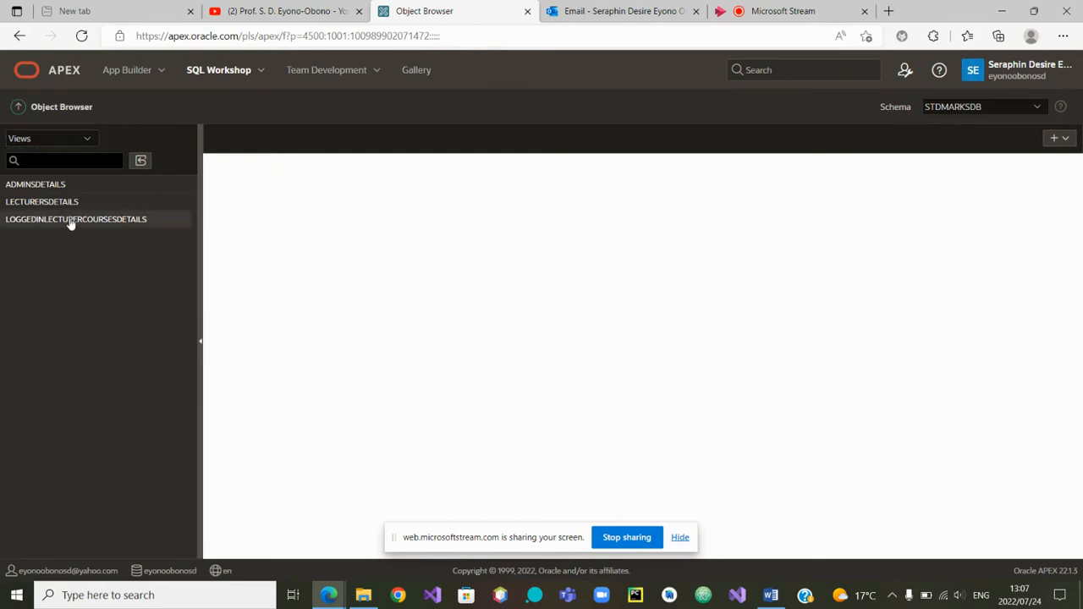
click(76, 220)
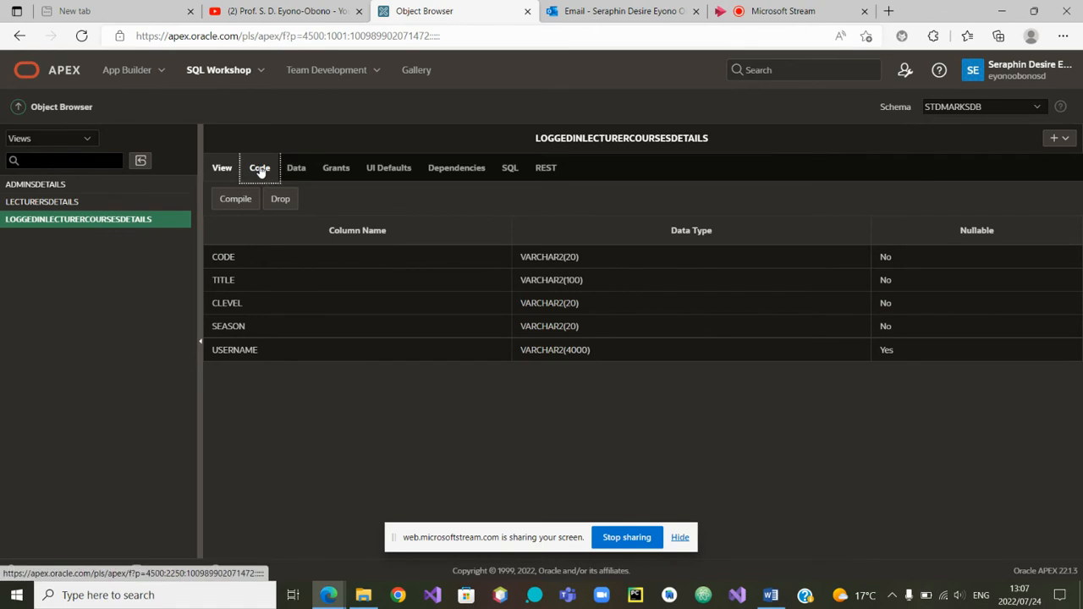
Show the view's SQL code, then check the Year requirement in the Word document.
click(259, 167)
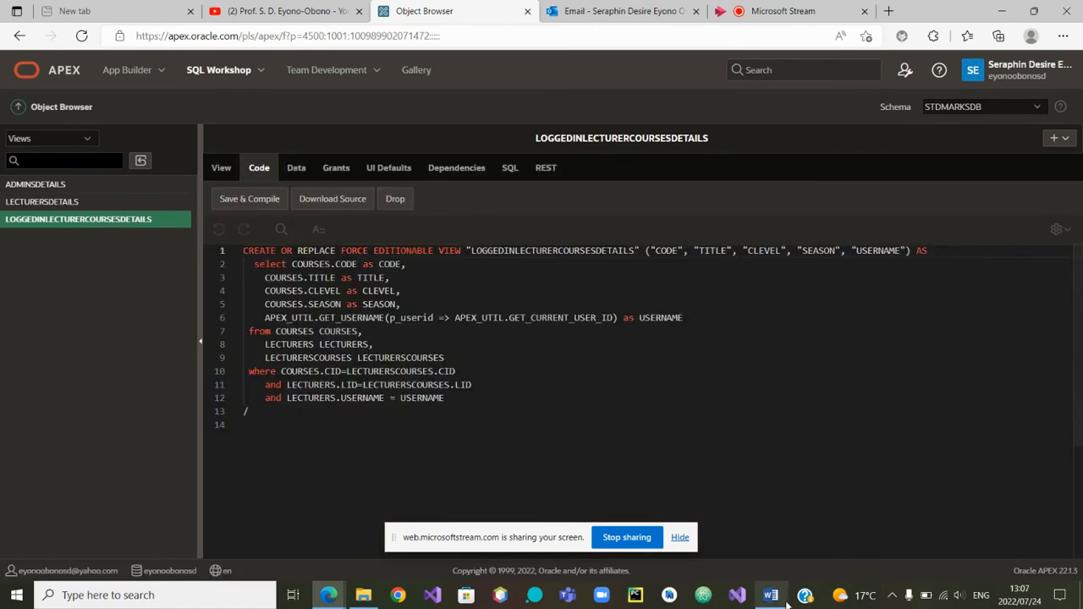
click(768, 596)
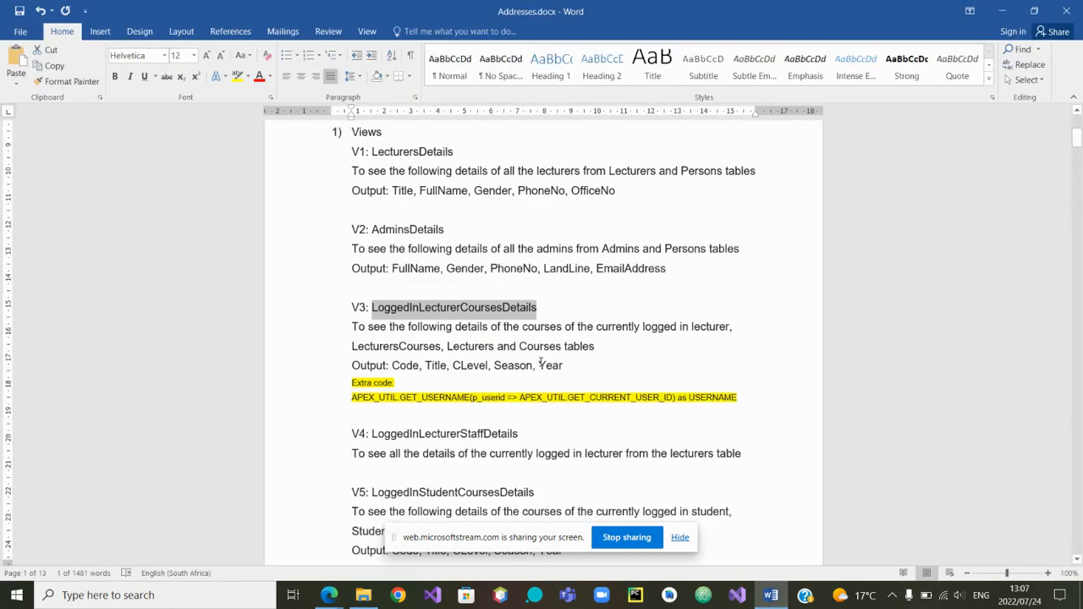
click(545, 366)
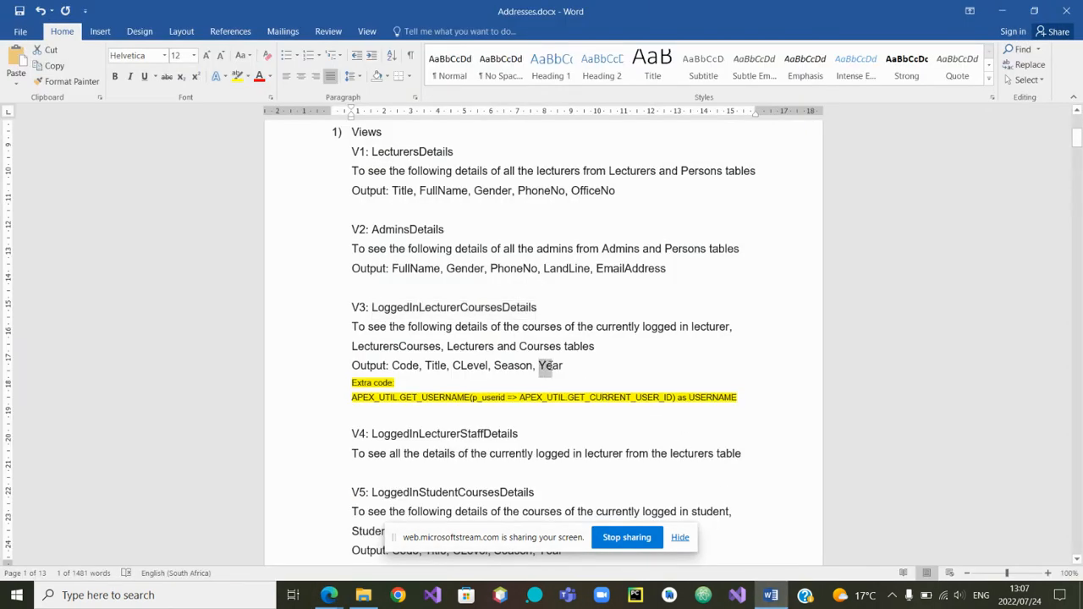
double_click(548, 365)
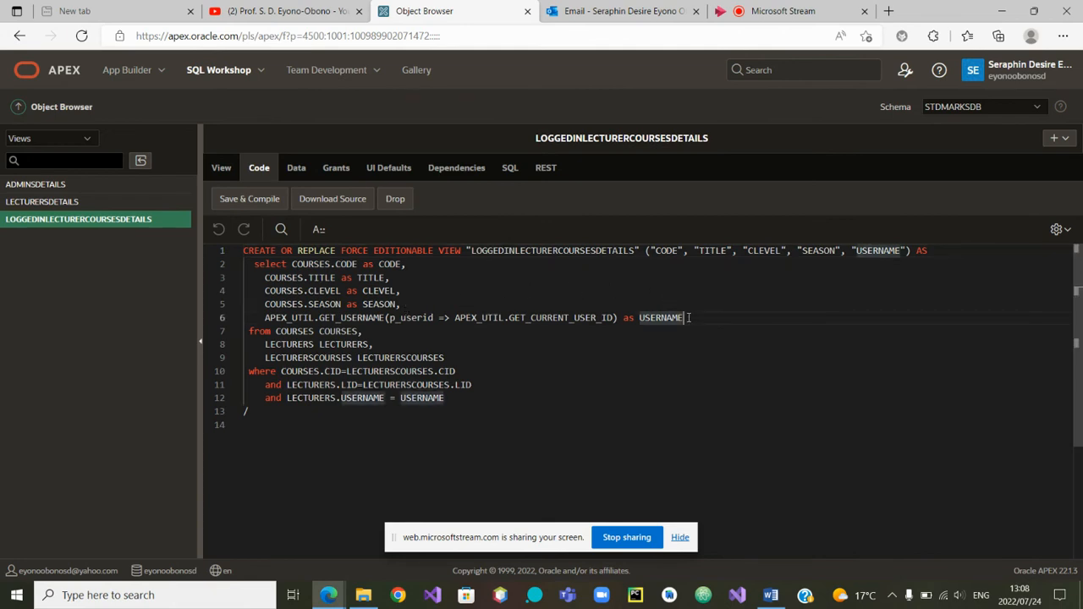
Add a new select line LECTURERSCOURSES.YEAR as Year after the SEASON column.
click(403, 305)
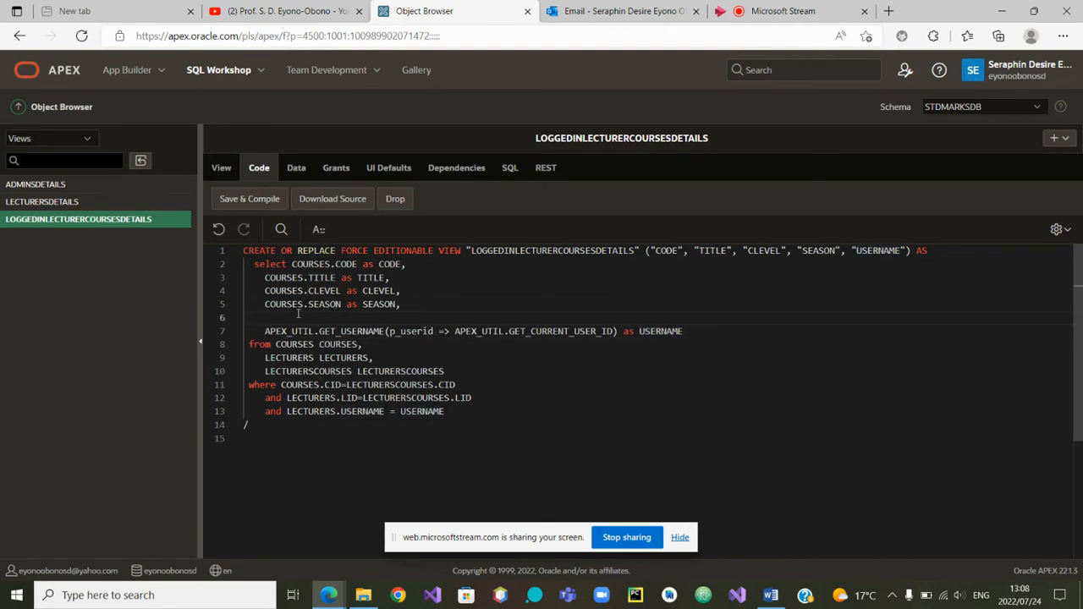
text(LECTURERS.)
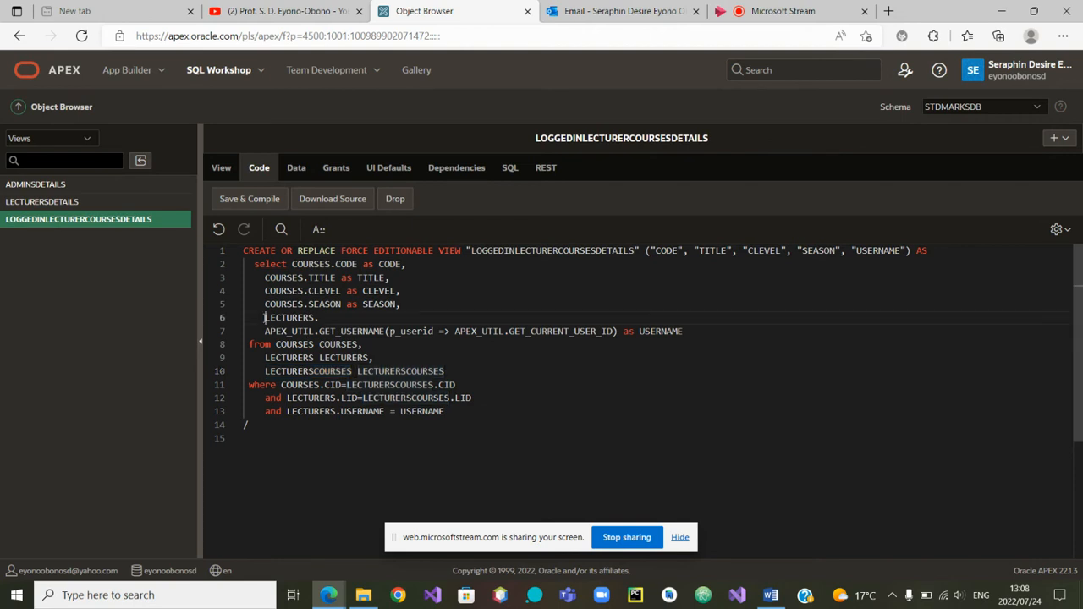
double_click(291, 318)
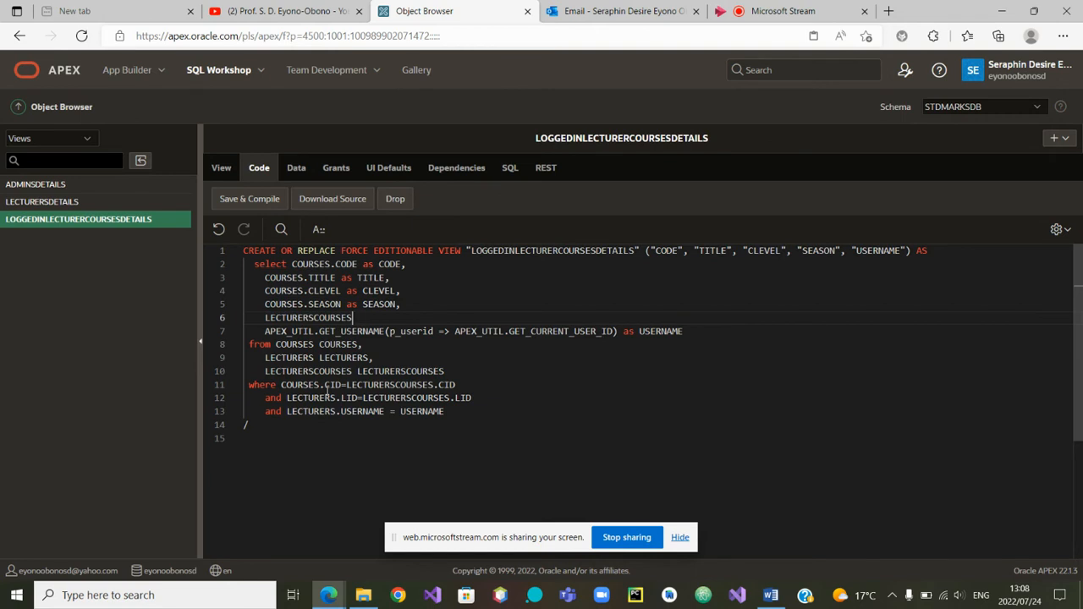
text(.Y)
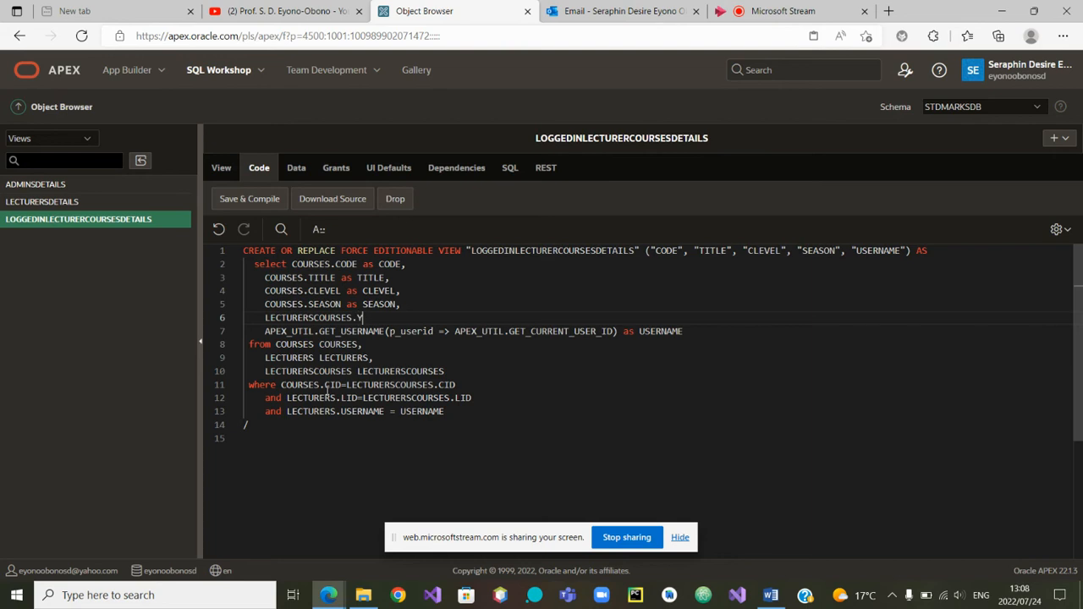
text(EAR)
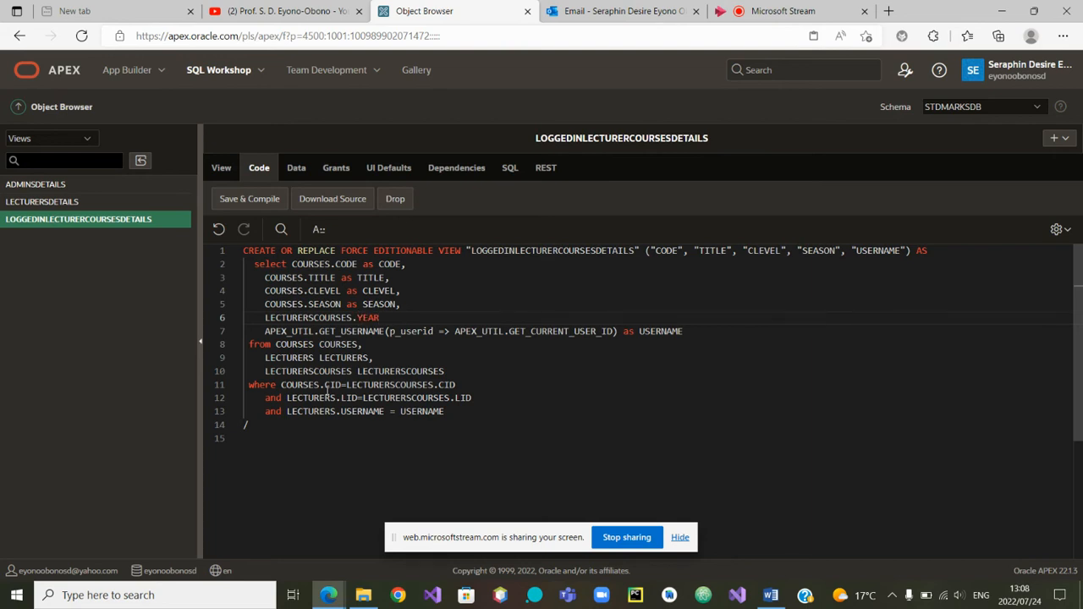
text(as)
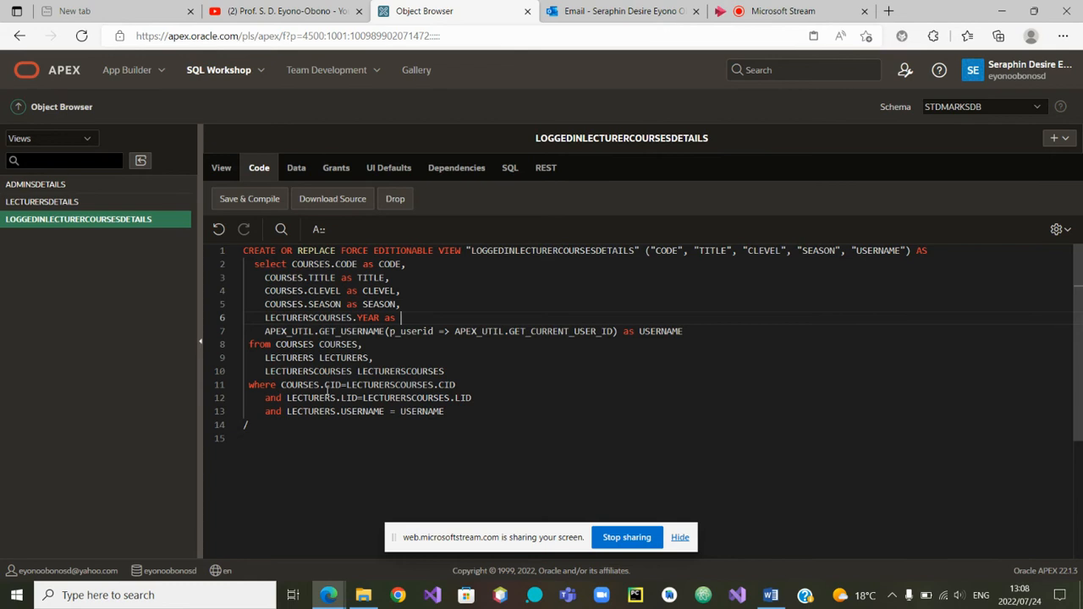
text(Y)
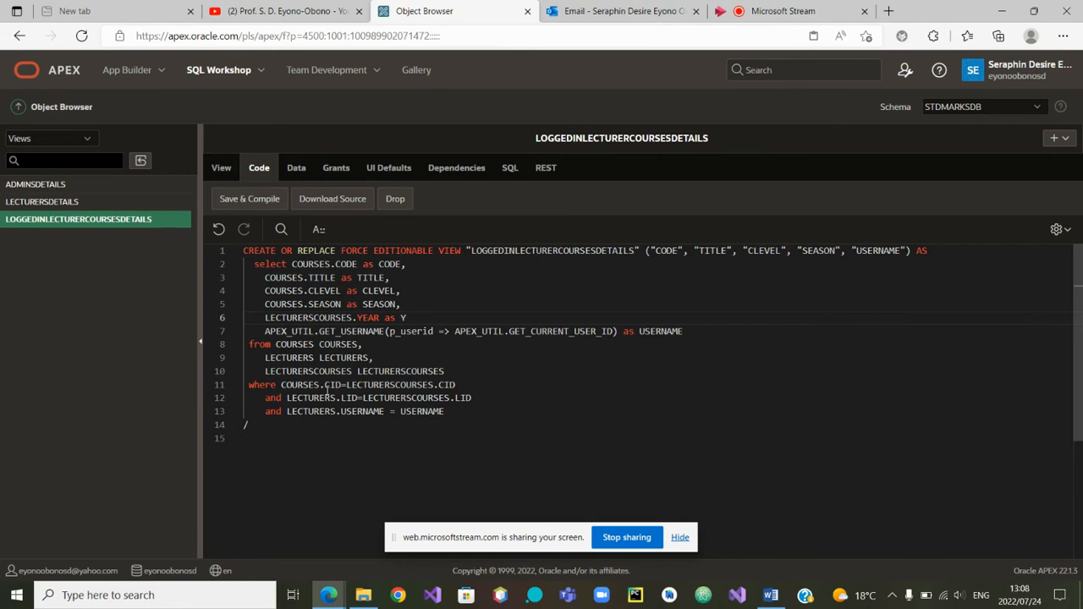
text(ear)
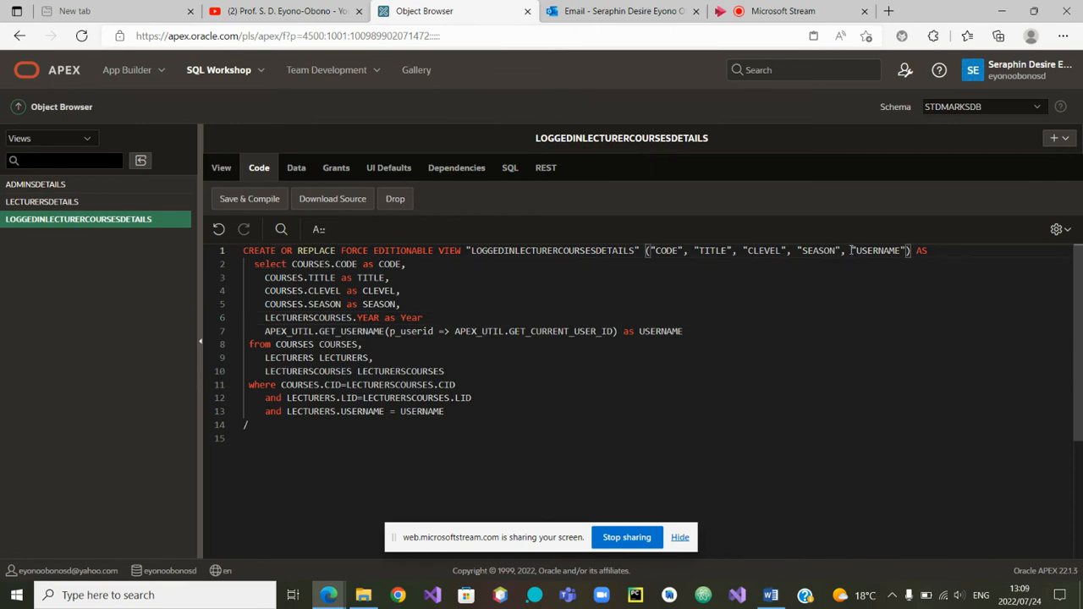
Add "YEAR" to the view's column list and capitalise the alias to YEAR.
text(",)
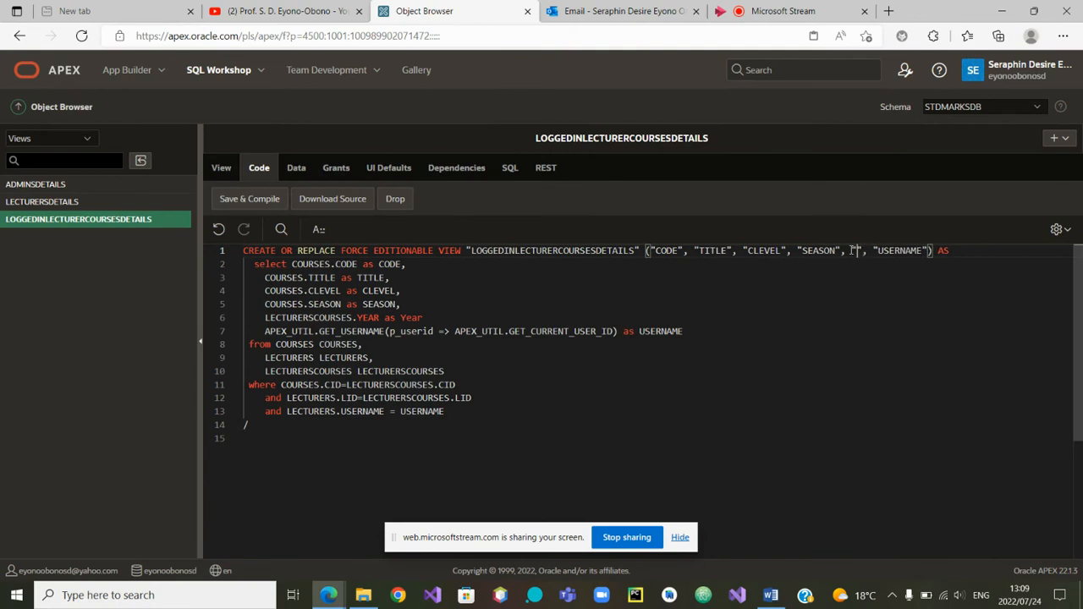
text(YEAR)
click(658, 318)
text(,)
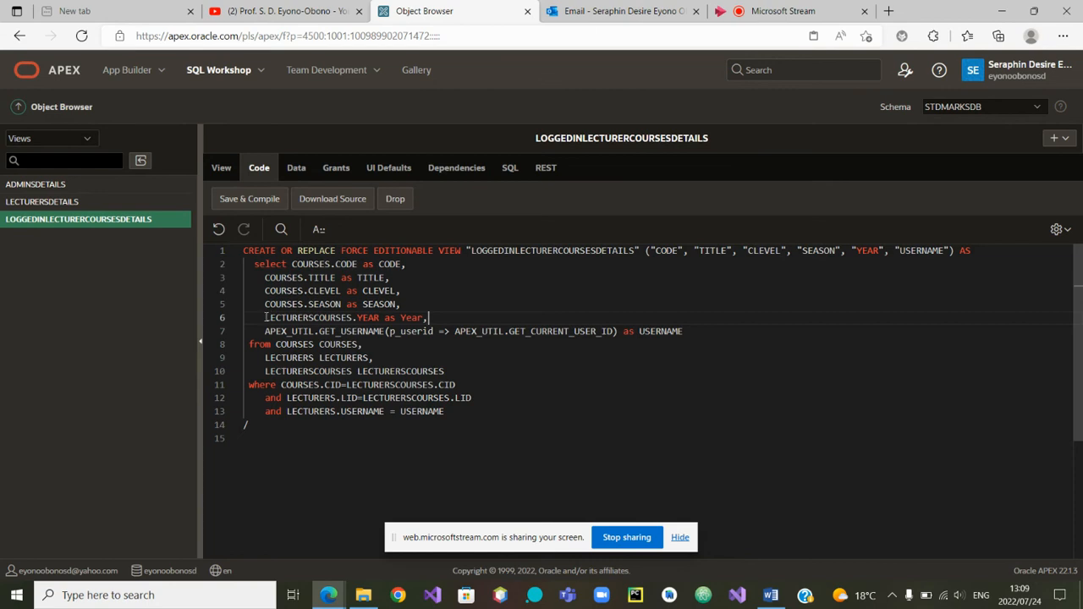
double_click(379, 305)
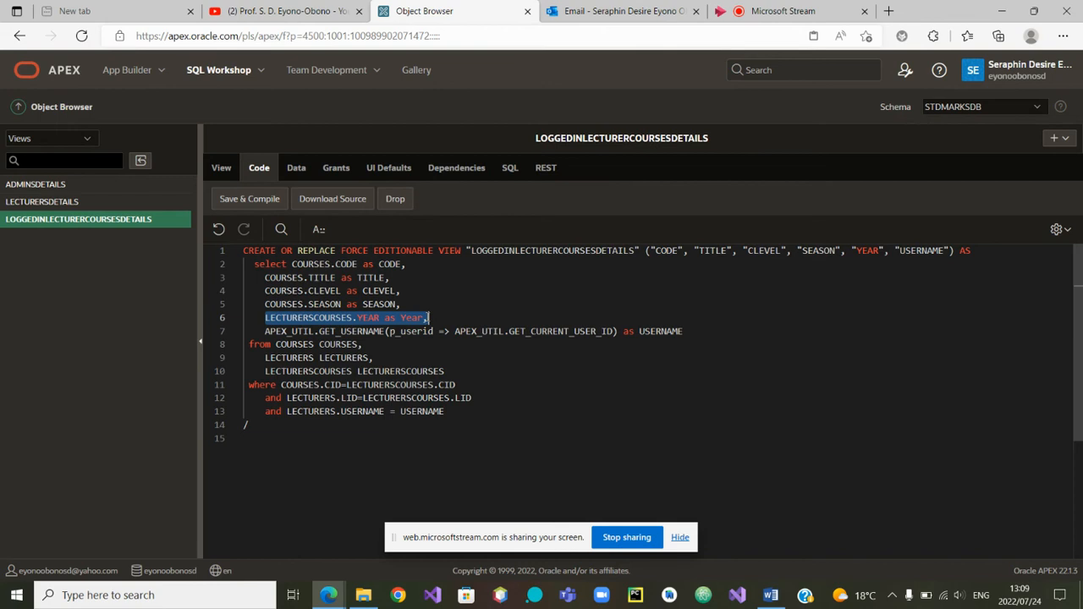
double_click(412, 318)
text(E)
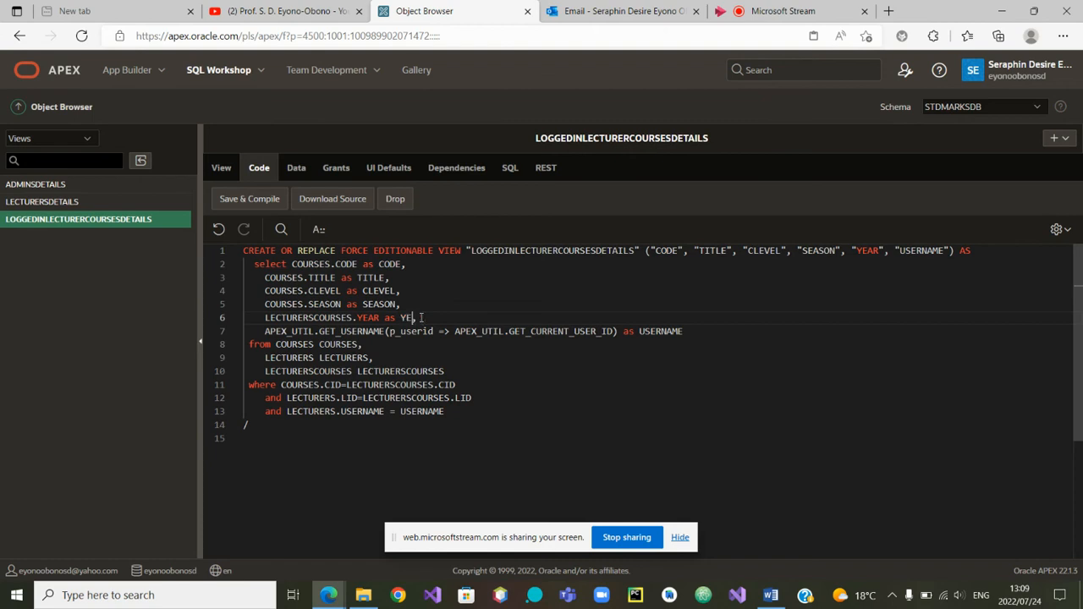
text(AR,)
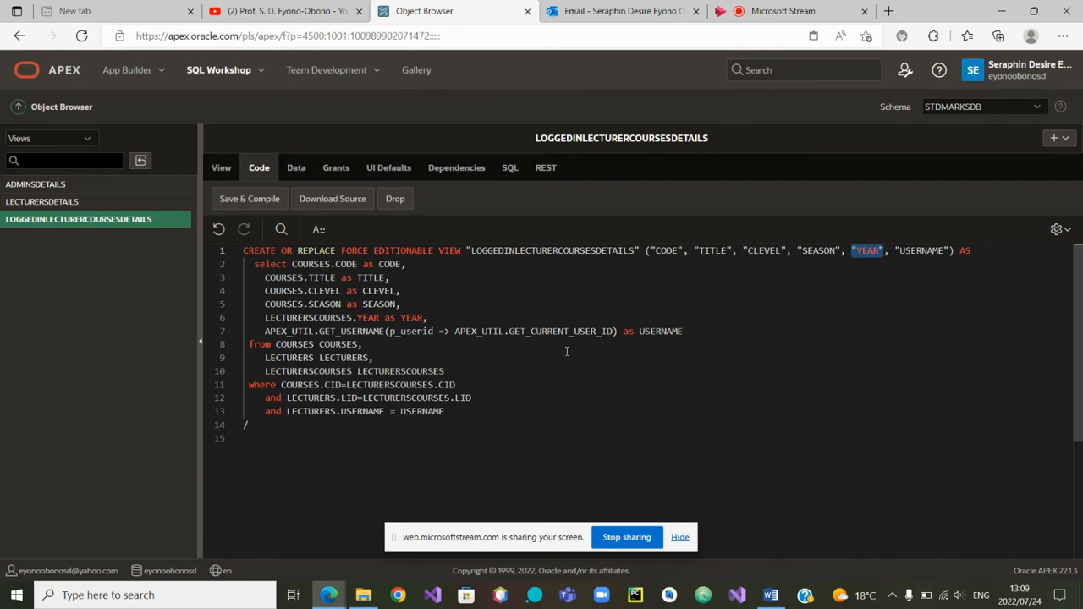
mouse_move(259, 167)
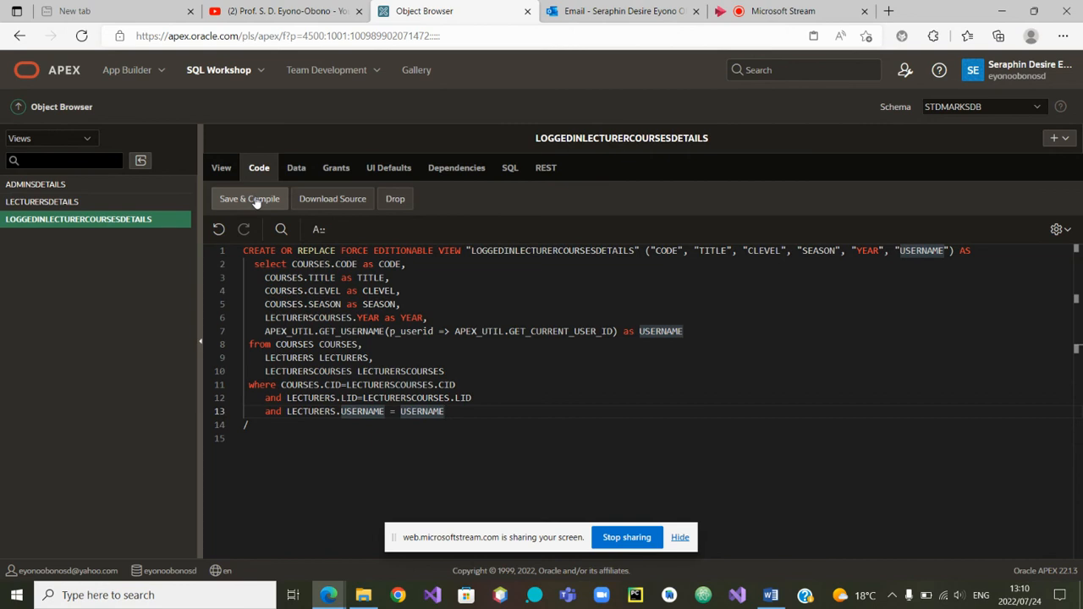
Save and compile the edited view until it reports successful compilation.
click(248, 198)
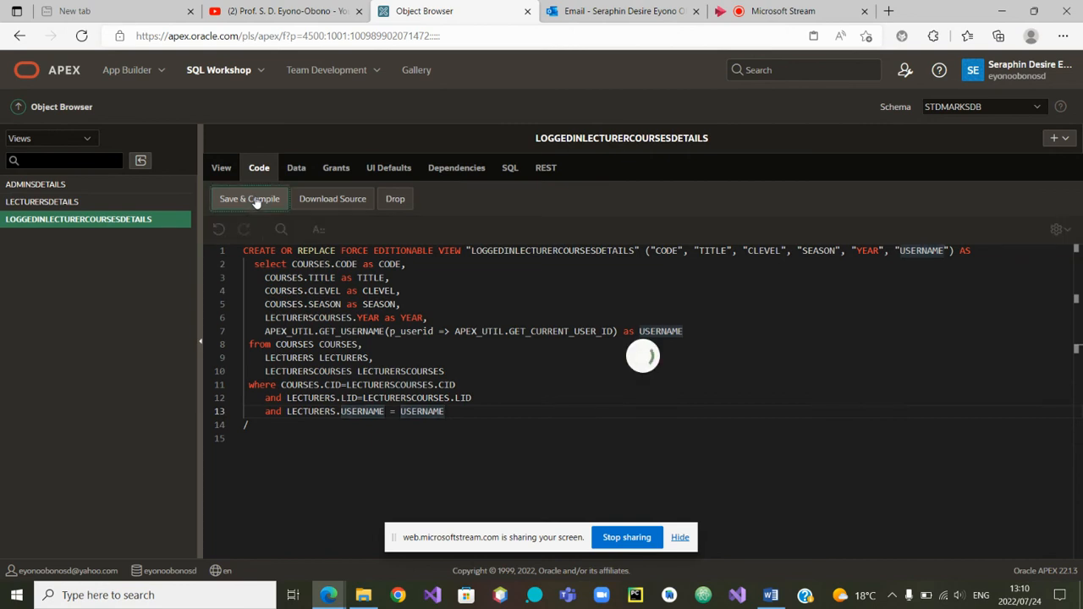
click(248, 198)
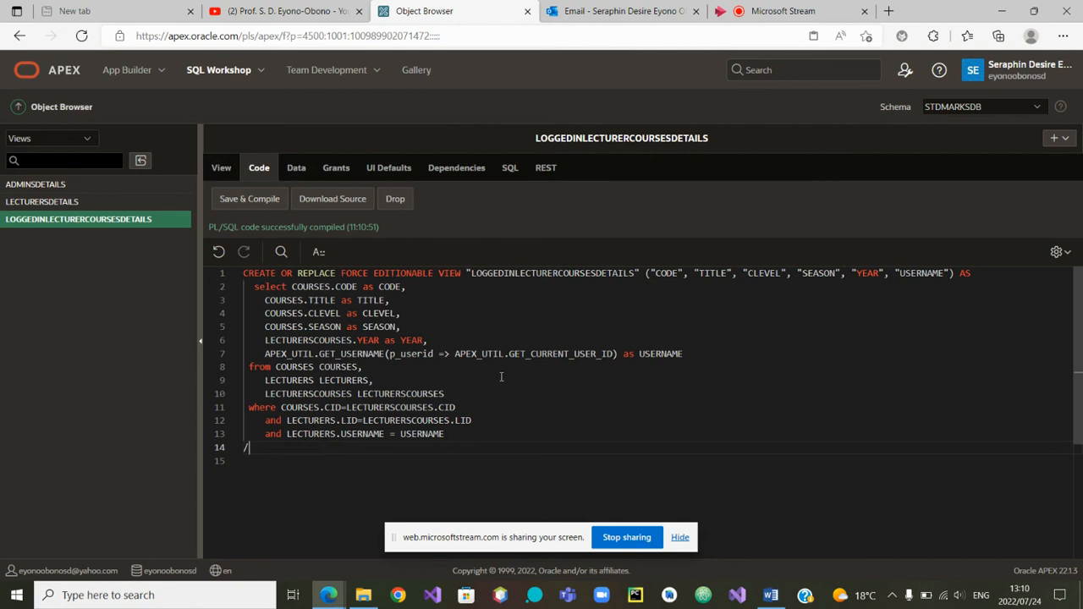
mouse_move(509, 399)
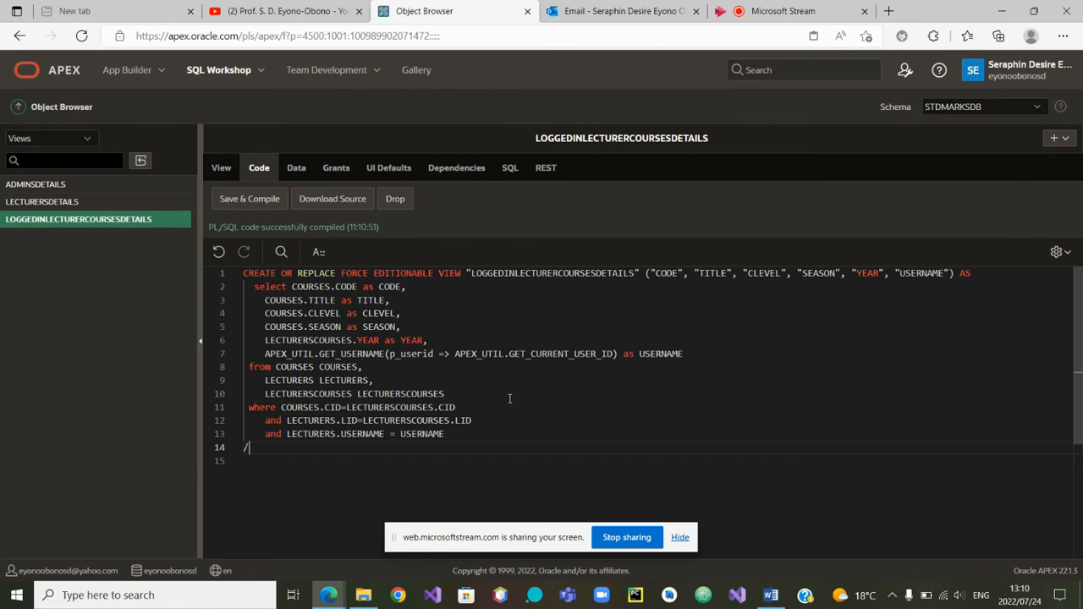
mouse_move(801, 227)
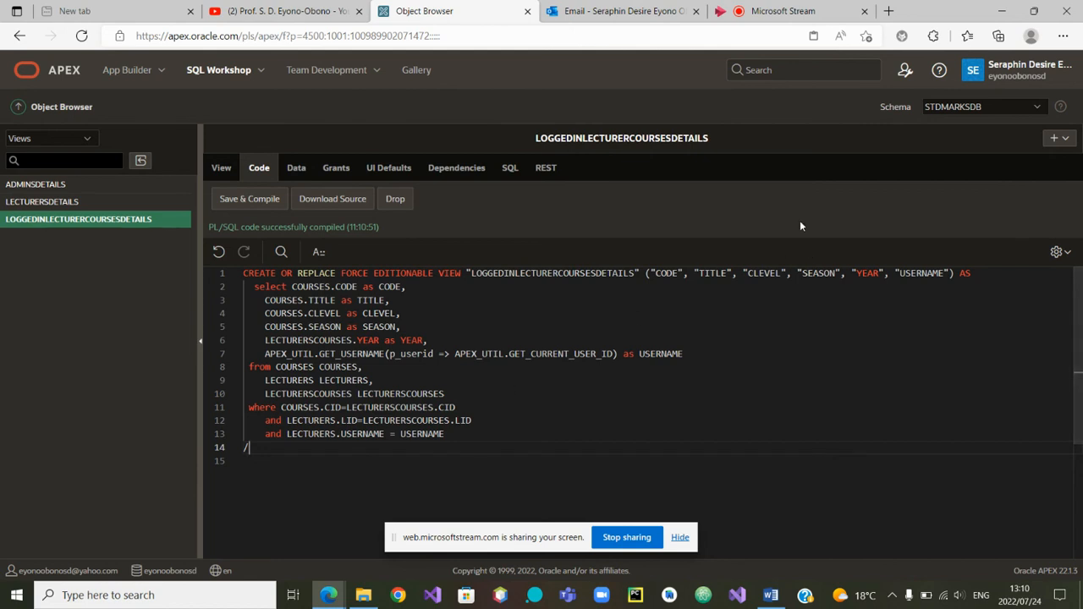